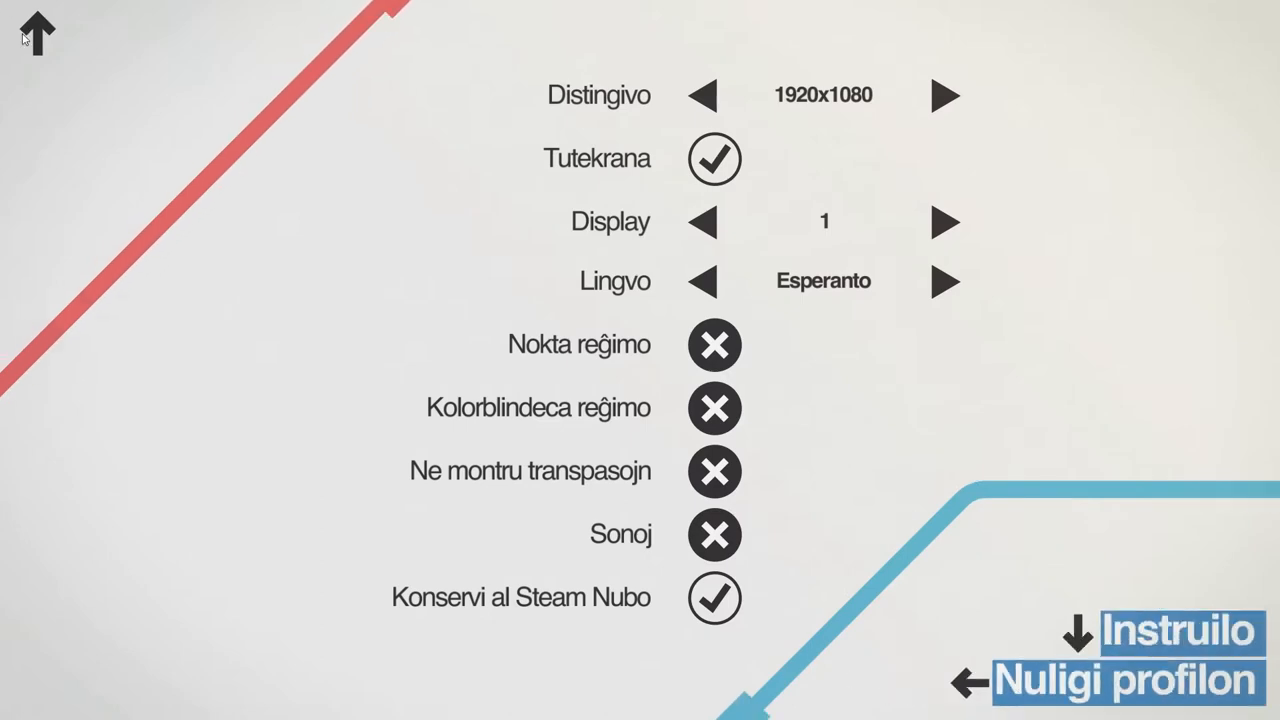
# Return from the Esperanto-set settings screen to the city selection offering London
pyautogui.click(714, 536)
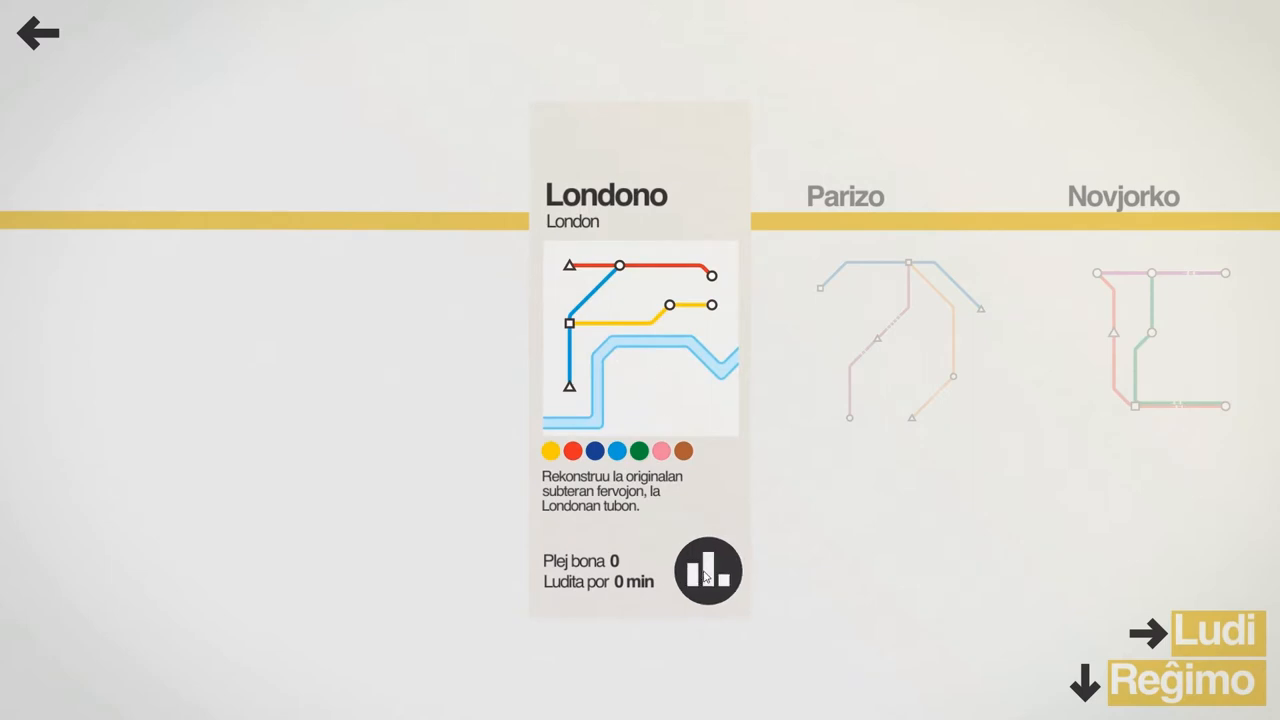
# Start a game on the London map
pyautogui.click(708, 572)
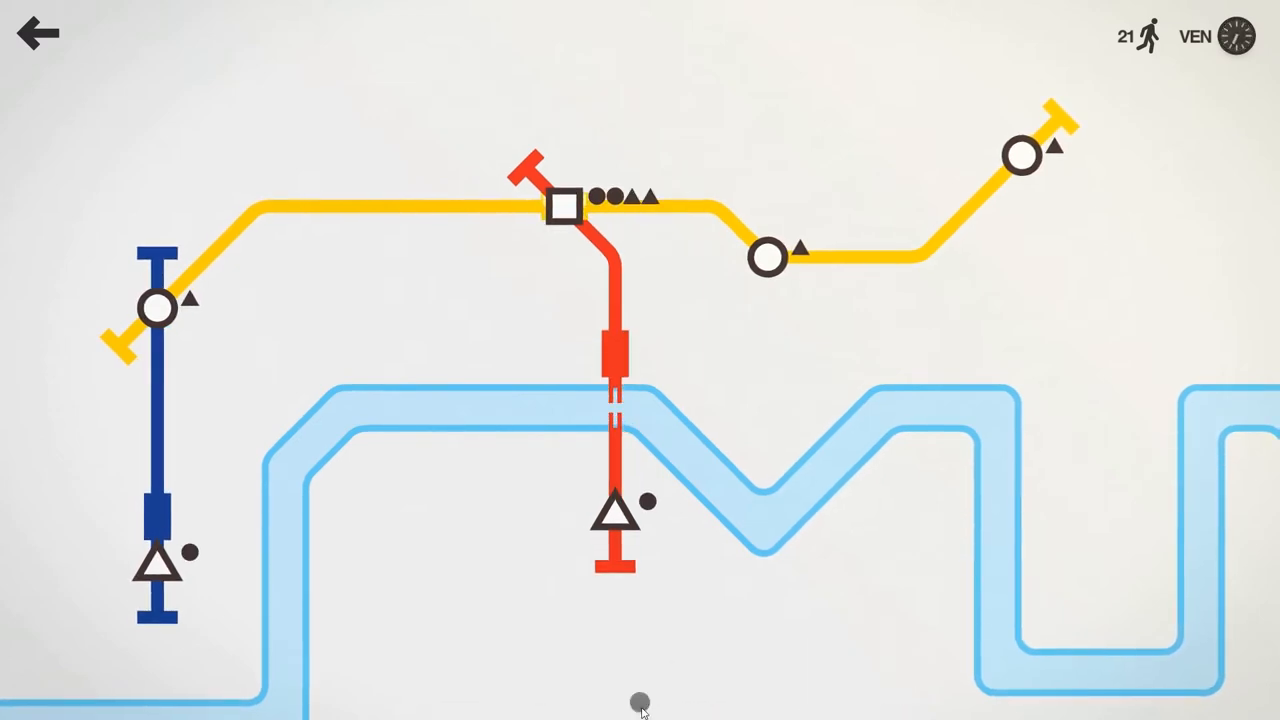
pyautogui.click(638, 710)
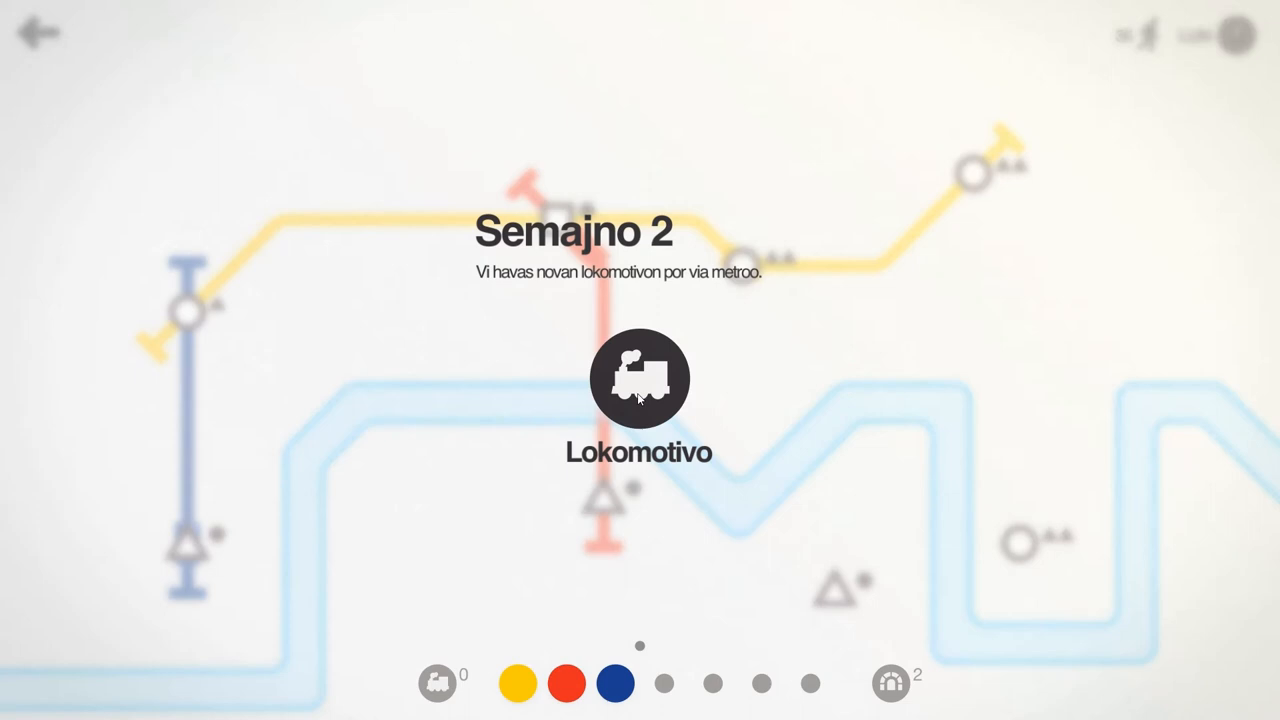
# Accept the week 2 locomotive and choose a carriage over tunnels as the bonus
pyautogui.click(640, 380)
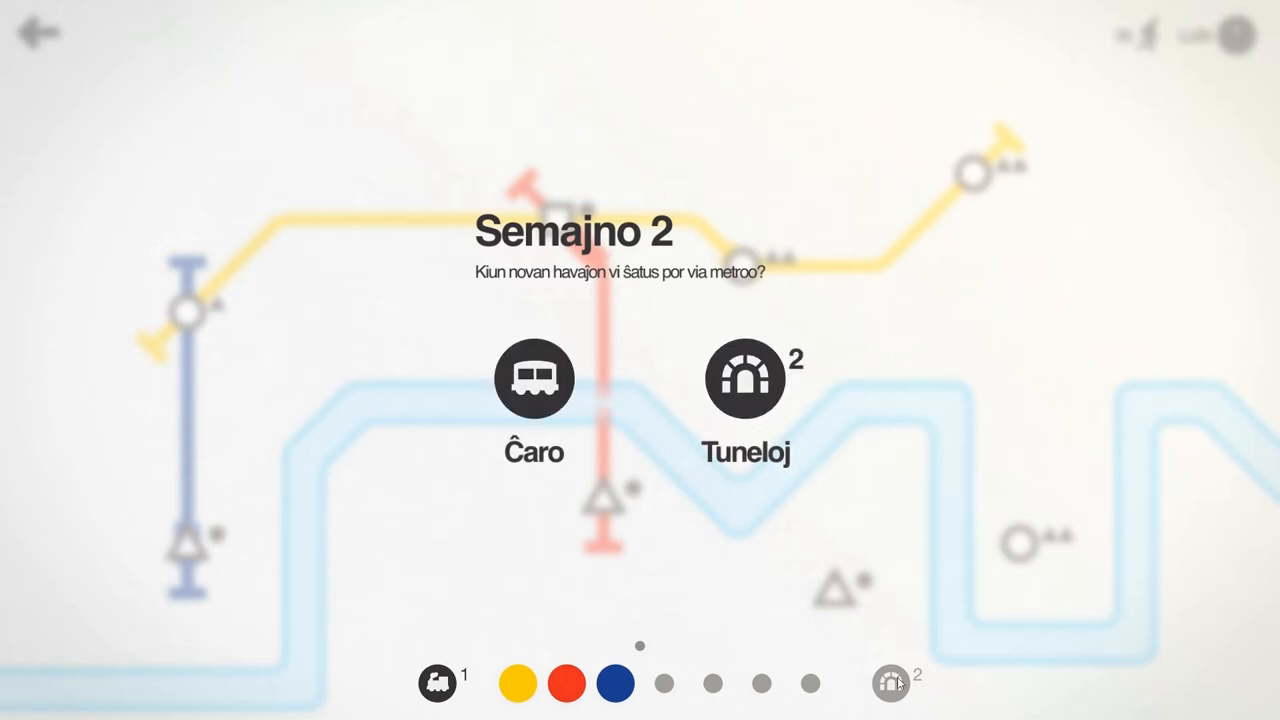
pyautogui.click(534, 378)
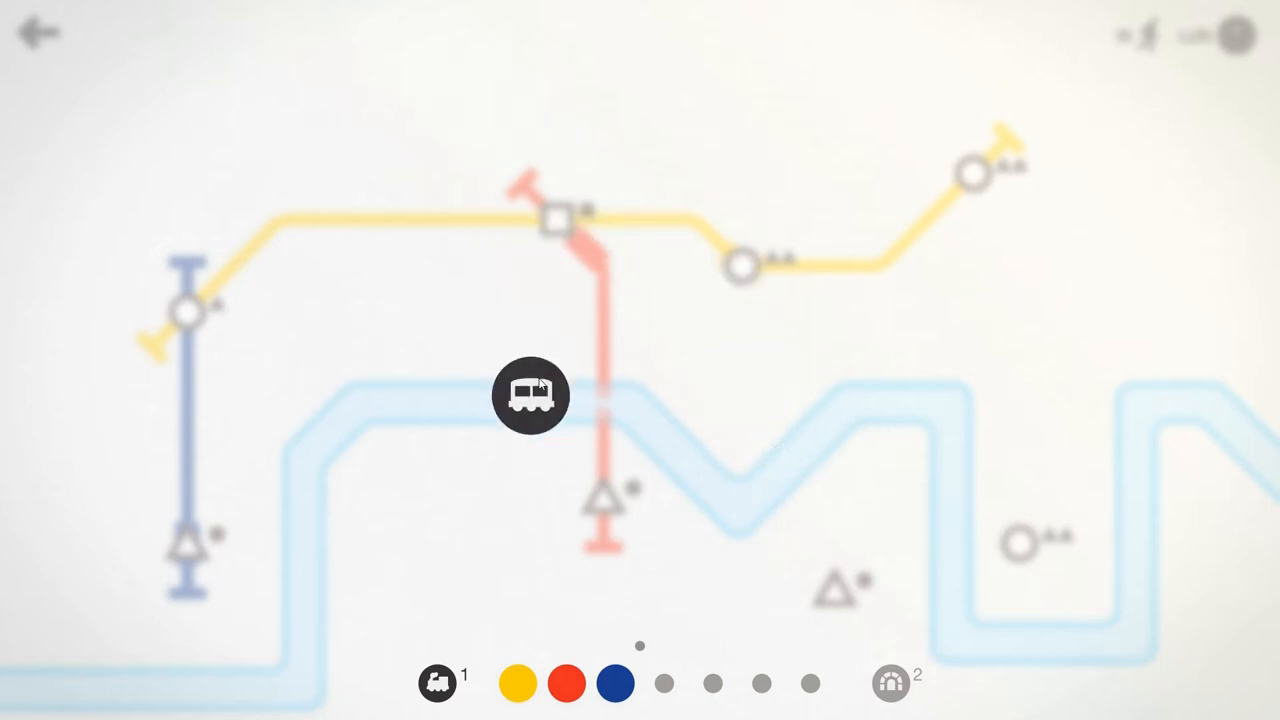
pyautogui.click(532, 396)
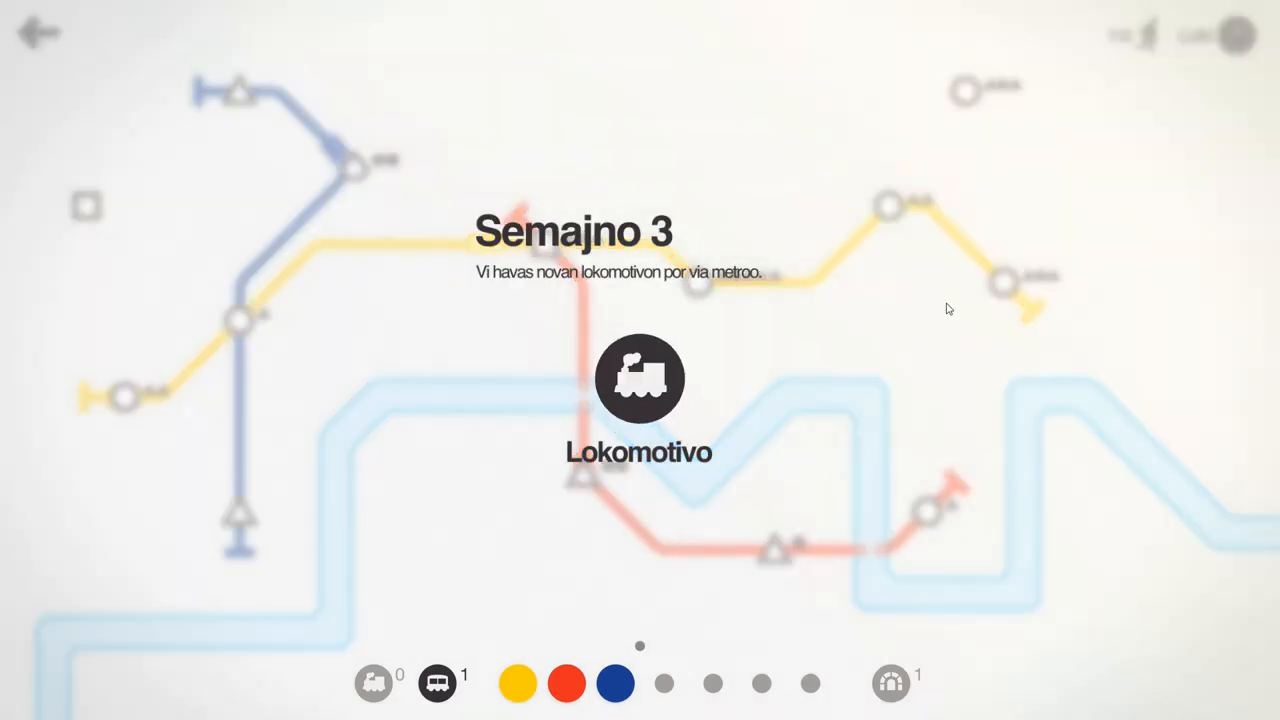
pyautogui.moveTo(696, 244)
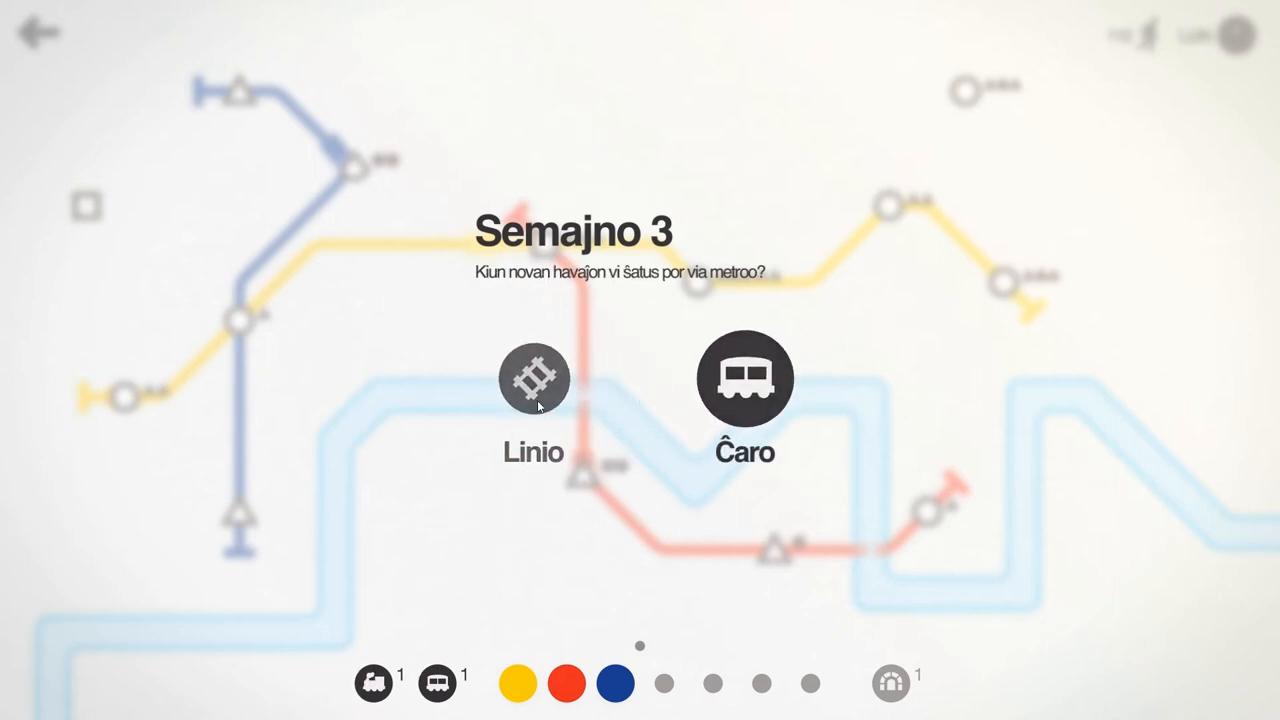
# Choose an extra line over a carriage as the week 3 bonus
pyautogui.click(536, 380)
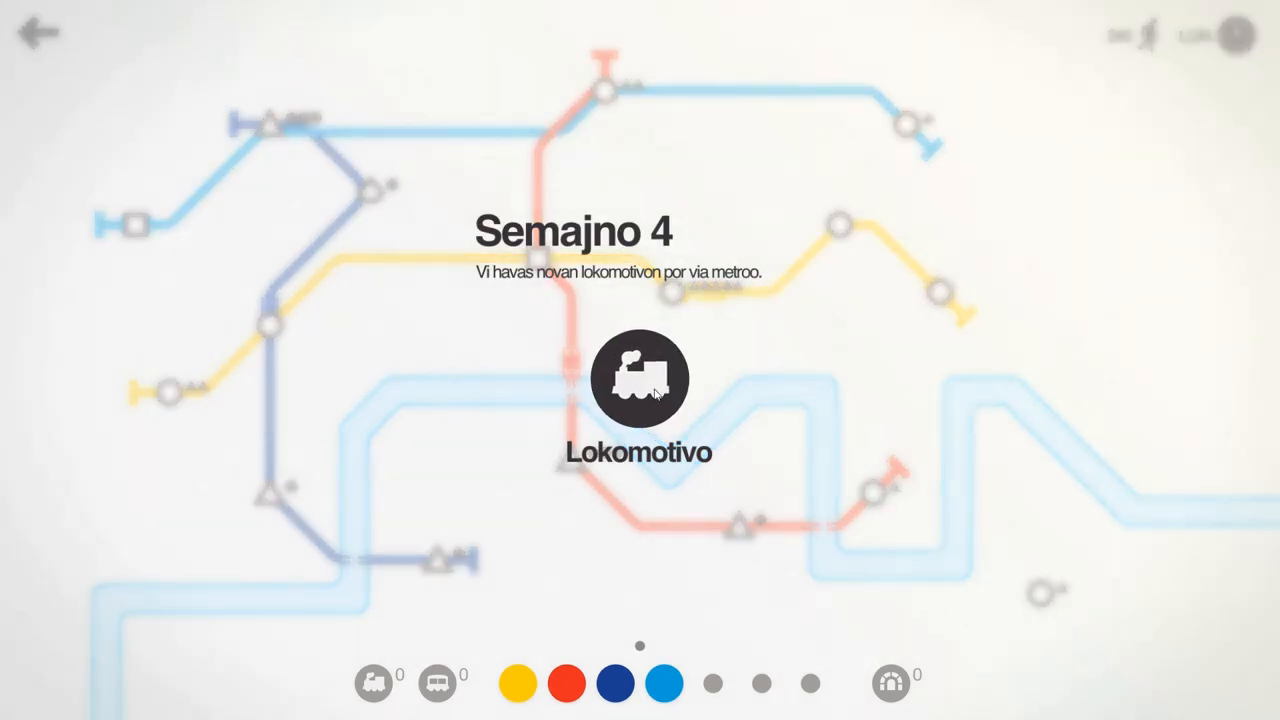
# Accept the week 4 locomotive and choose a carriage over an interchange, resuming play
pyautogui.click(640, 386)
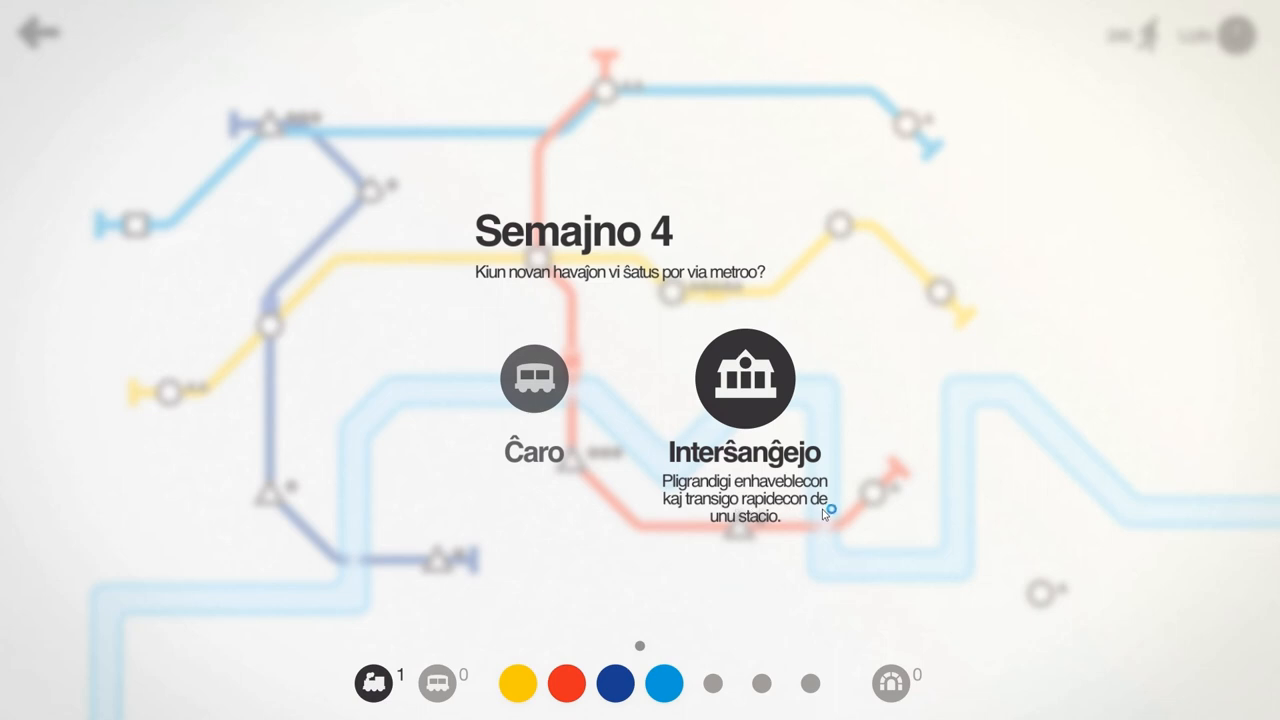
pyautogui.moveTo(674, 524)
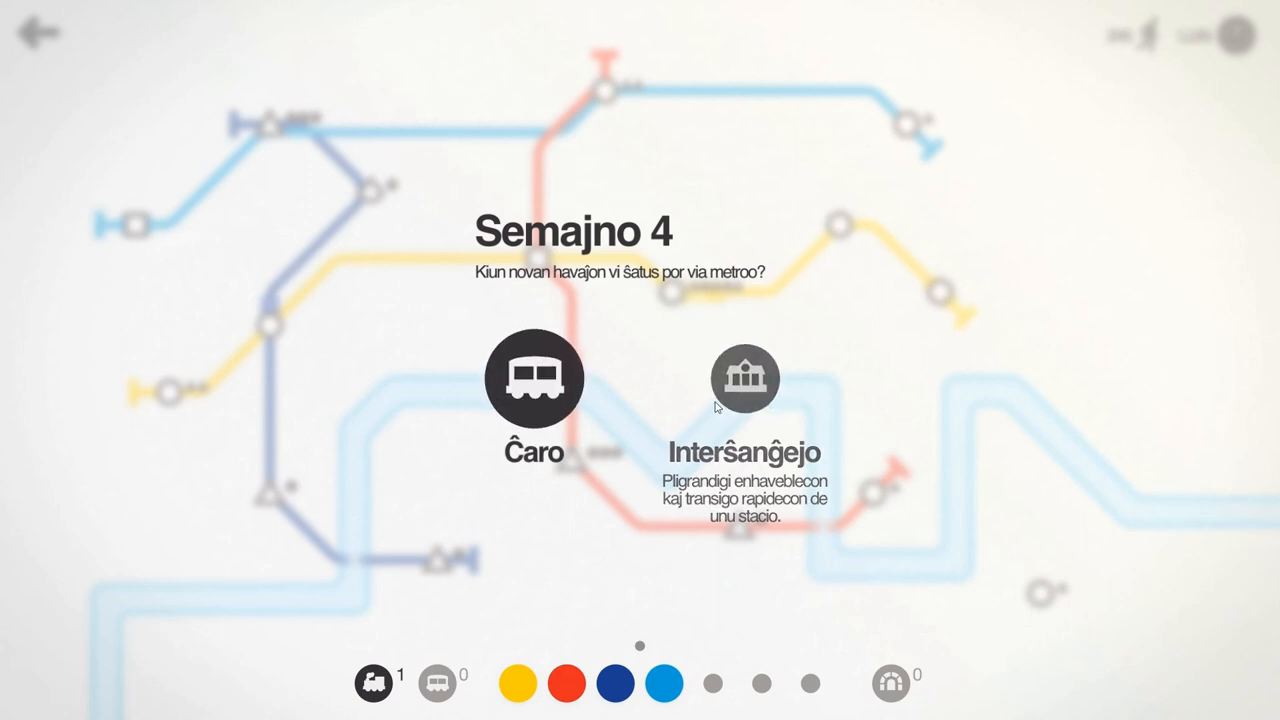
pyautogui.click(746, 378)
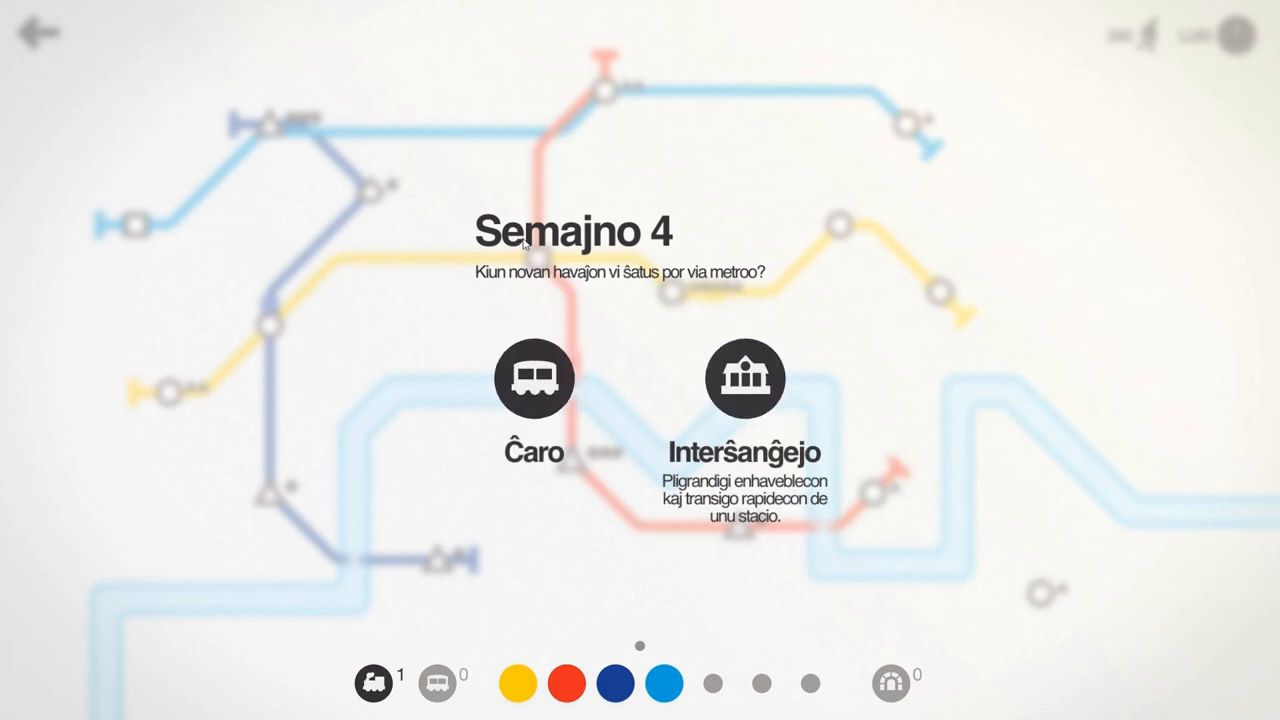
pyautogui.moveTo(670, 200)
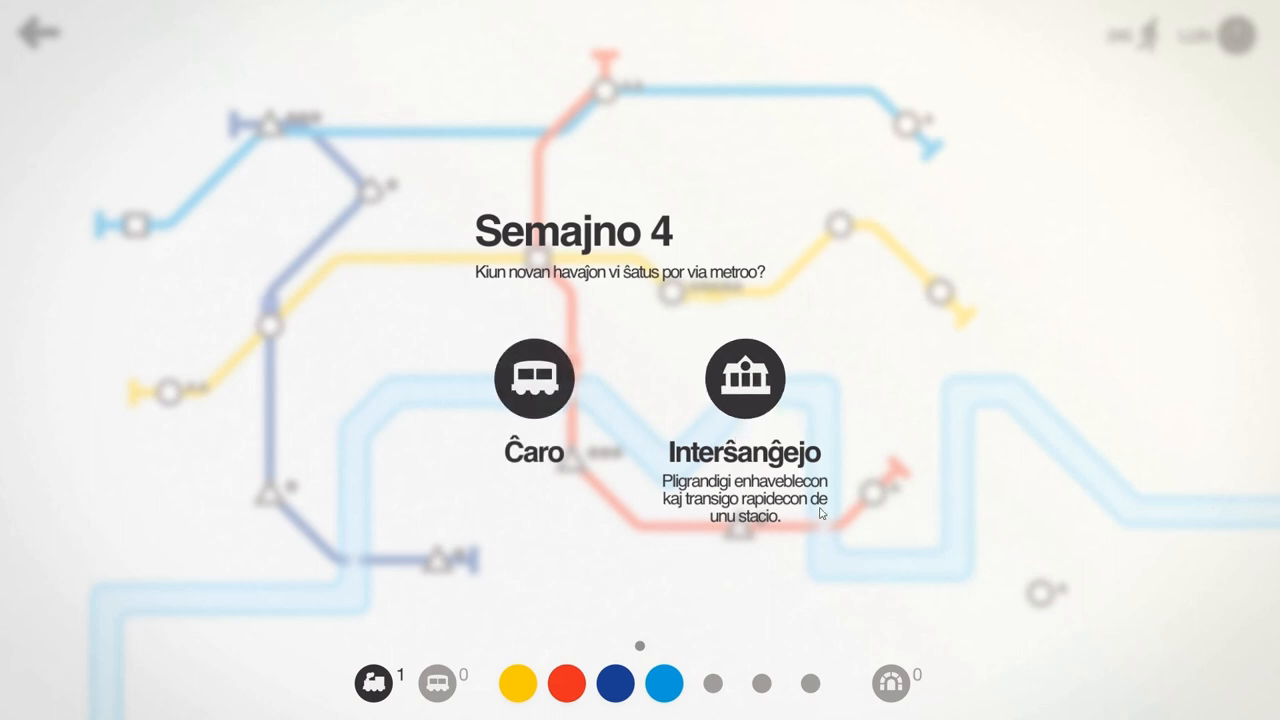
pyautogui.moveTo(830, 528)
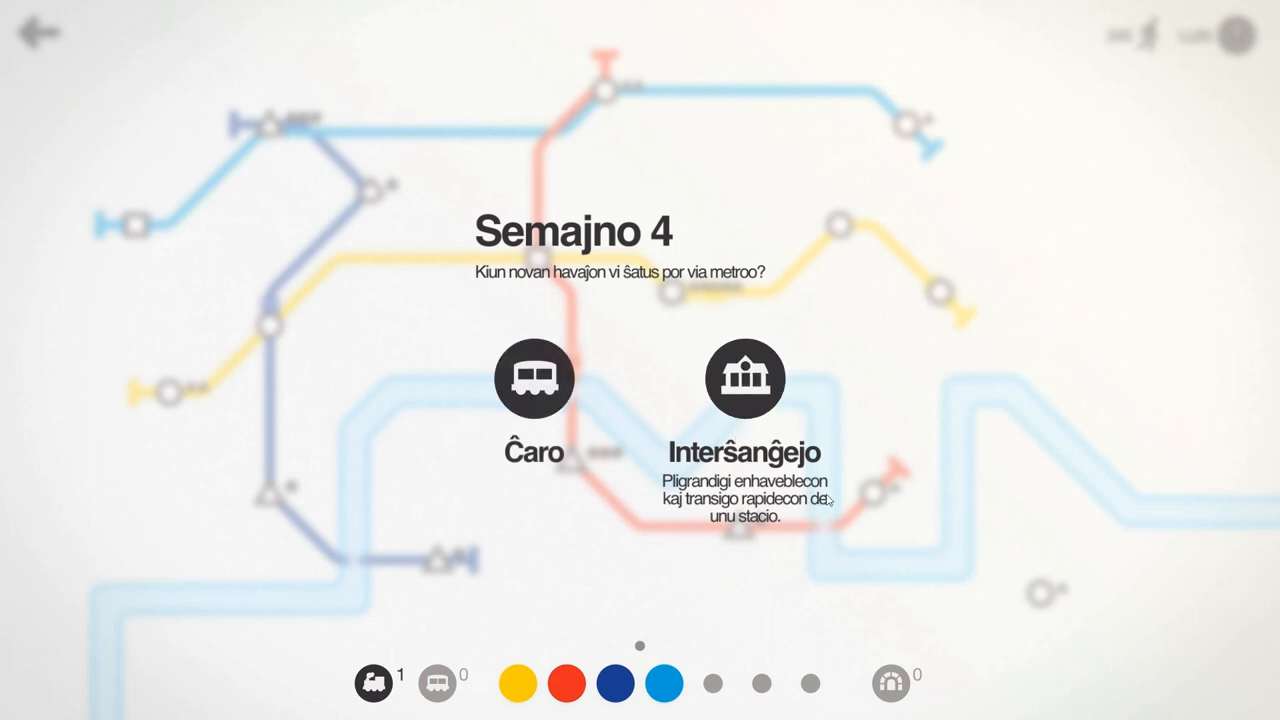
pyautogui.click(534, 380)
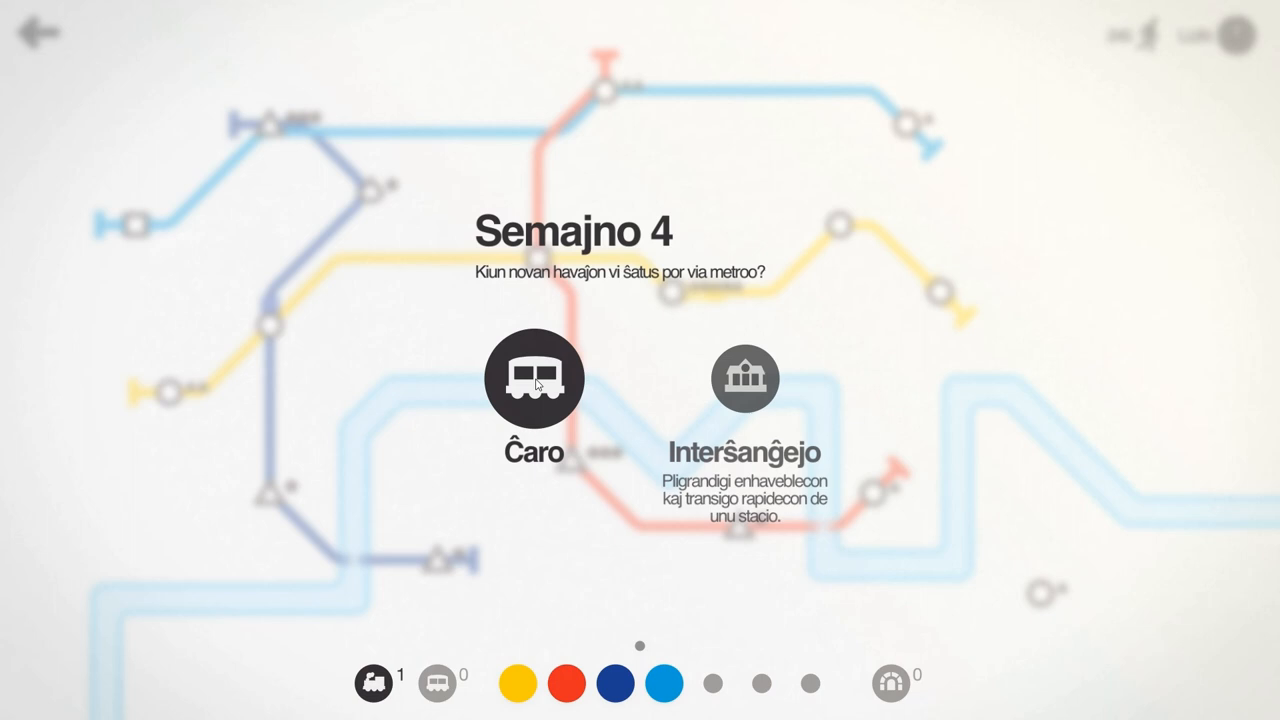
pyautogui.click(536, 380)
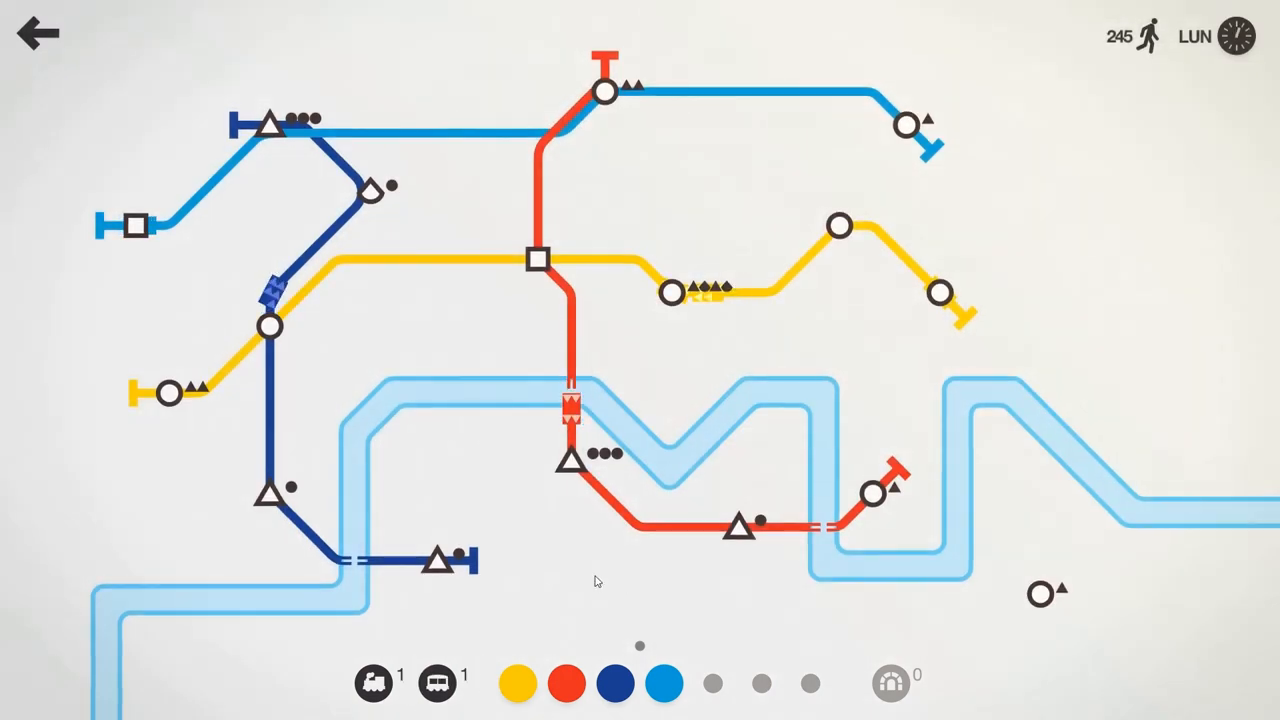